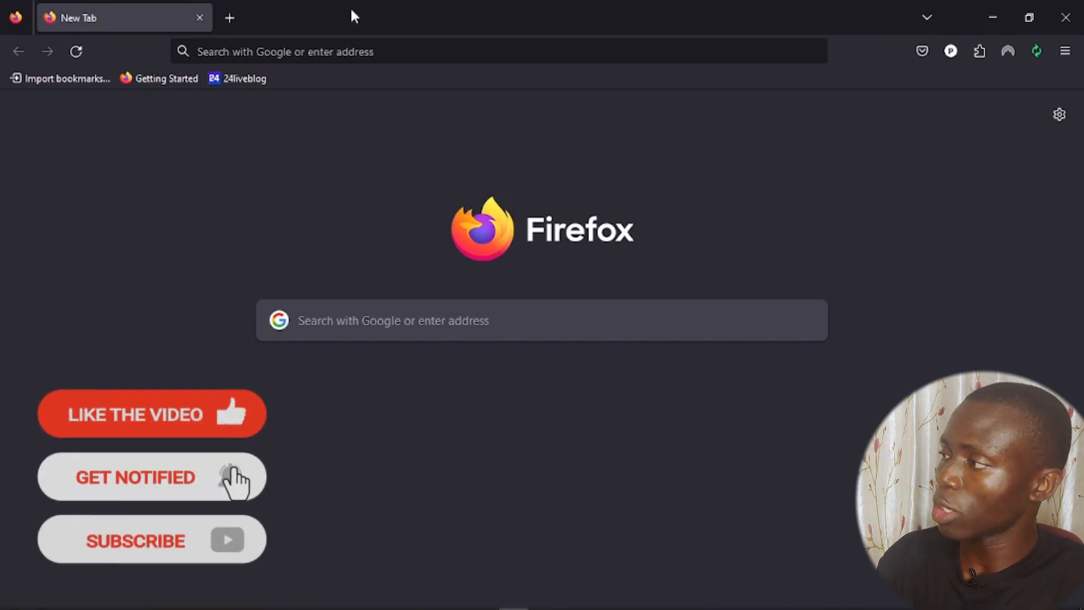
# - Search 'windscribe vpn' from the address bar to reach the Windscribe add-on listing
pyautogui.click(498, 52)
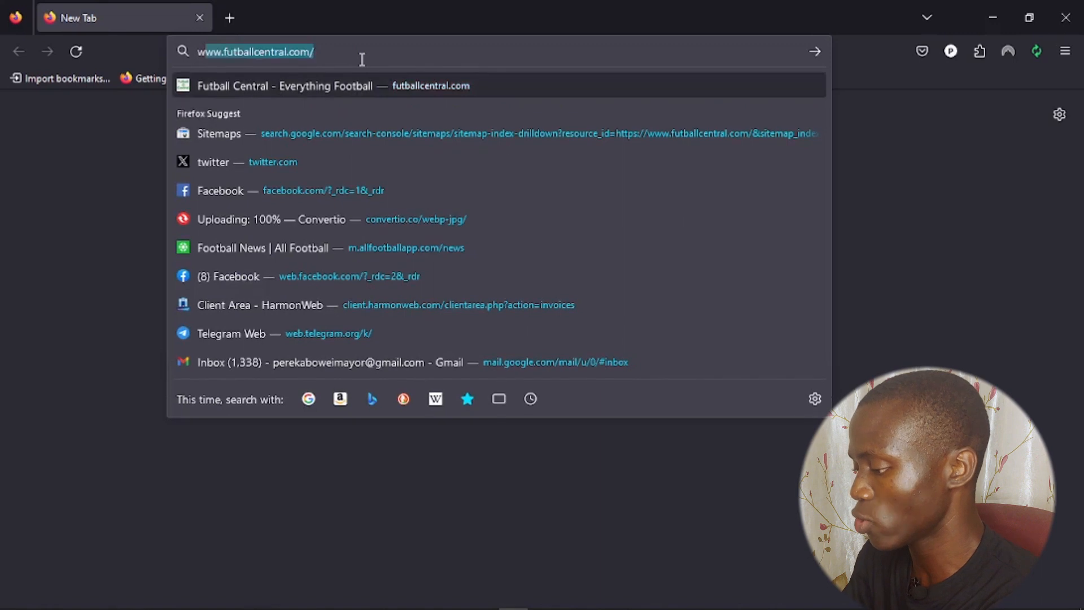
pyautogui.write('windscribe')
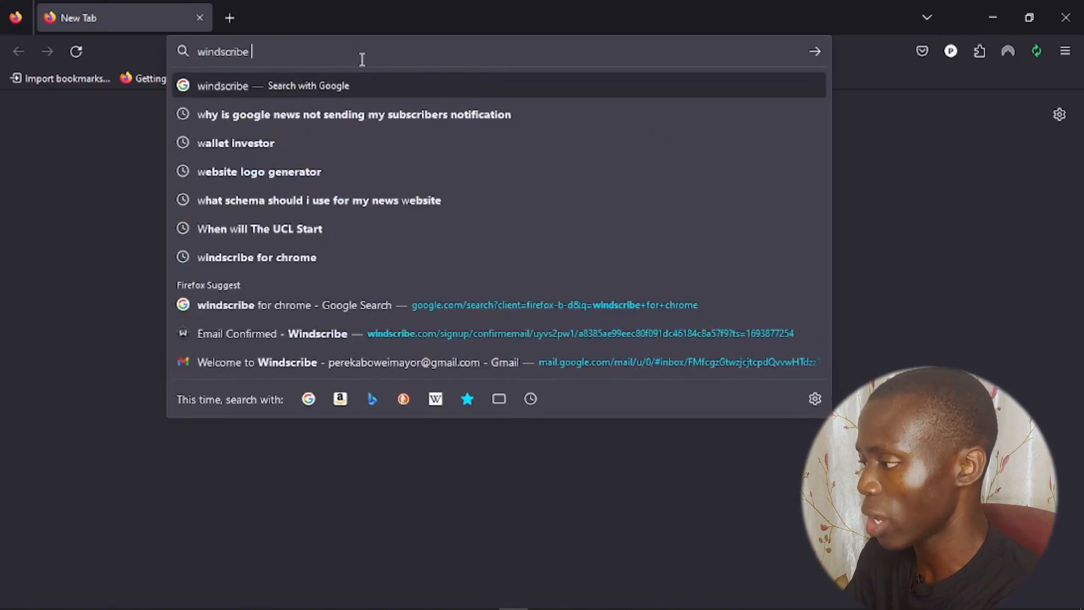
pyautogui.write('vpn')
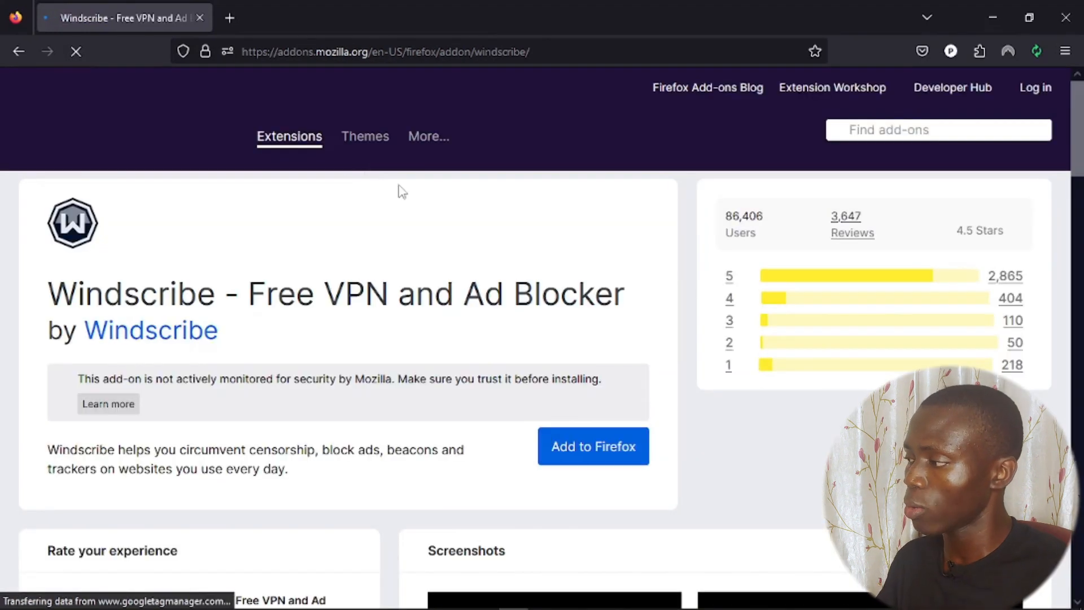
# - Add the Windscribe extension to Firefox, approving its permissions and dismissing the confirmation
pyautogui.scroll(-3)
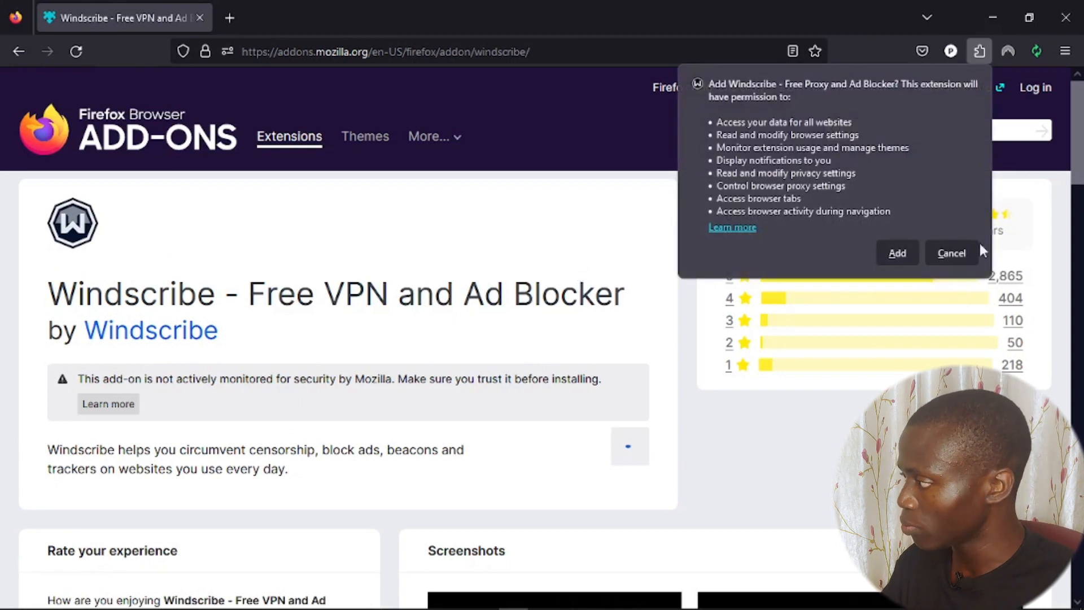
pyautogui.click(896, 253)
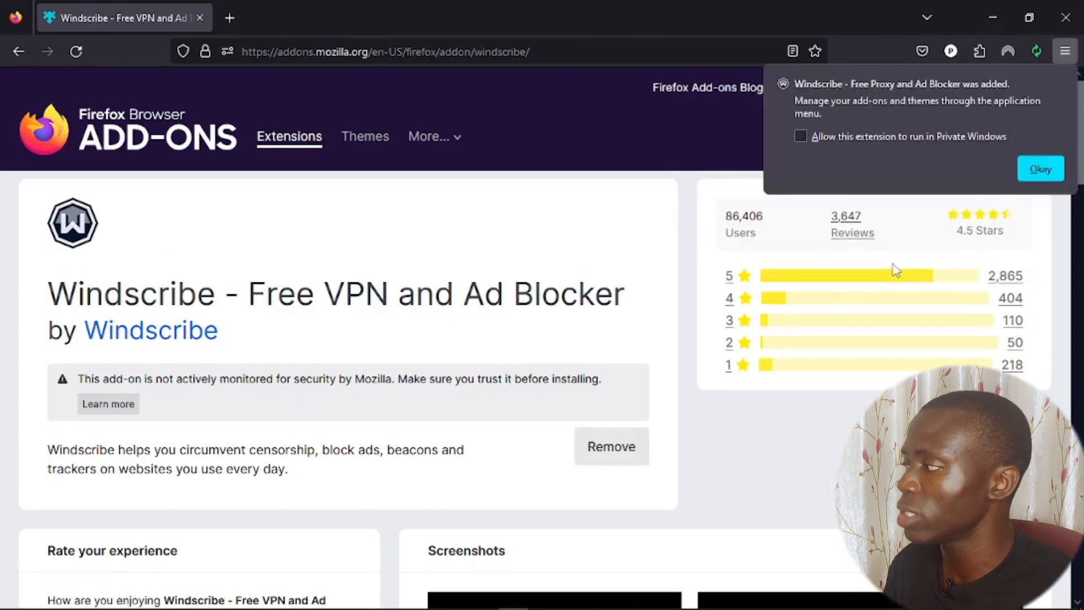
pyautogui.click(800, 136)
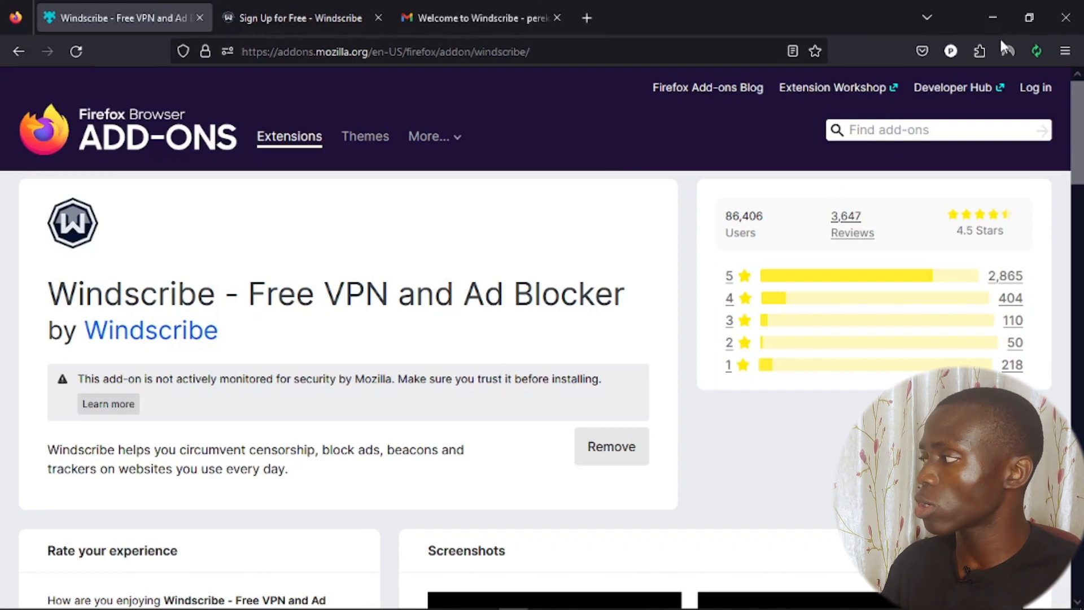
# - Open the Windscribe toolbar extension, go through Get Started, and log in with account credentials
pyautogui.click(979, 52)
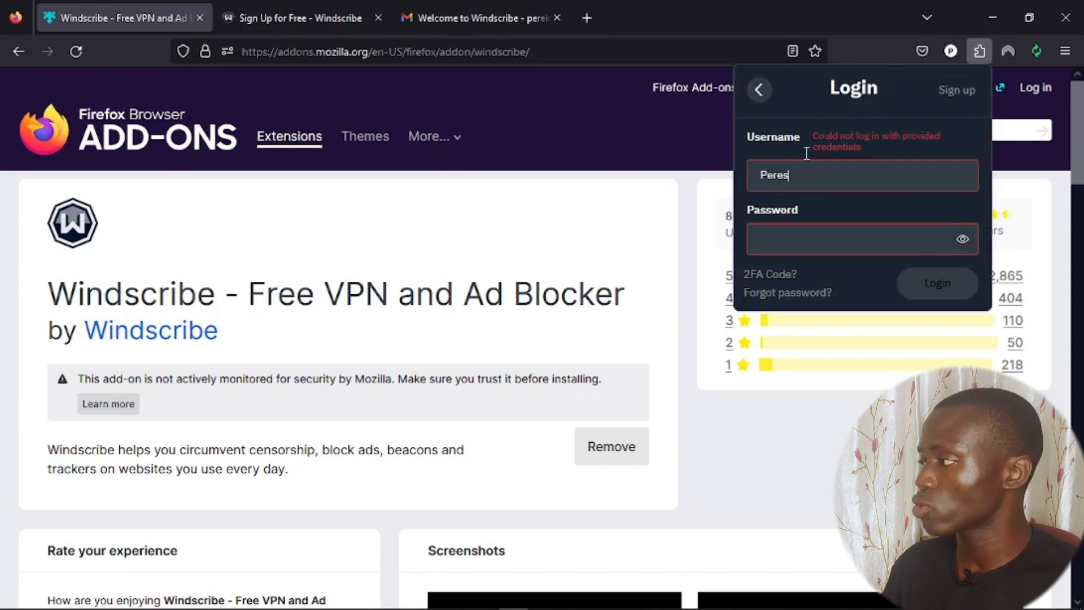
pyautogui.click(758, 89)
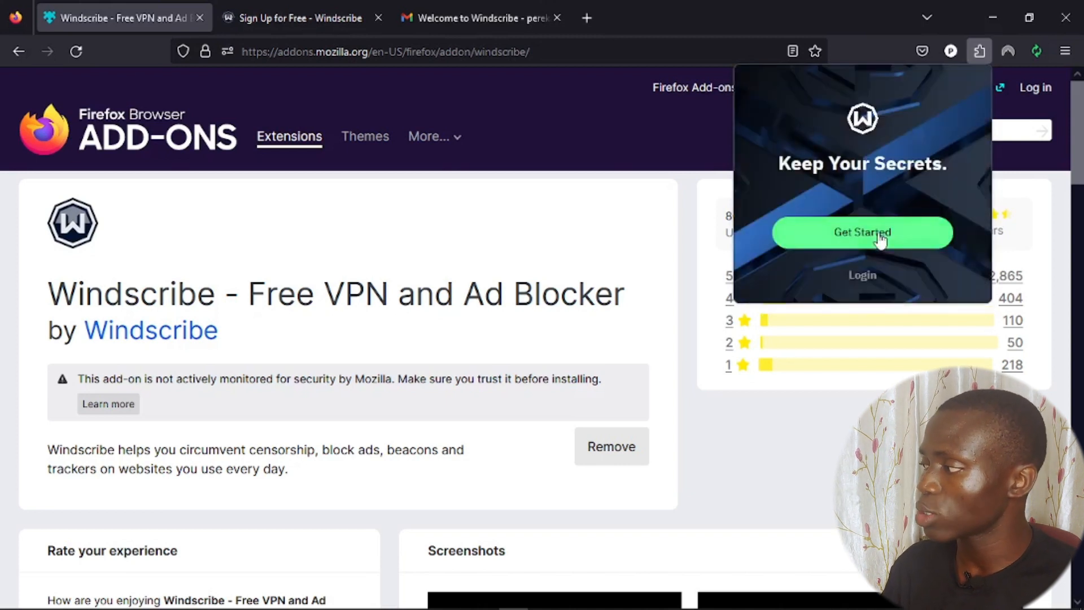
pyautogui.click(862, 232)
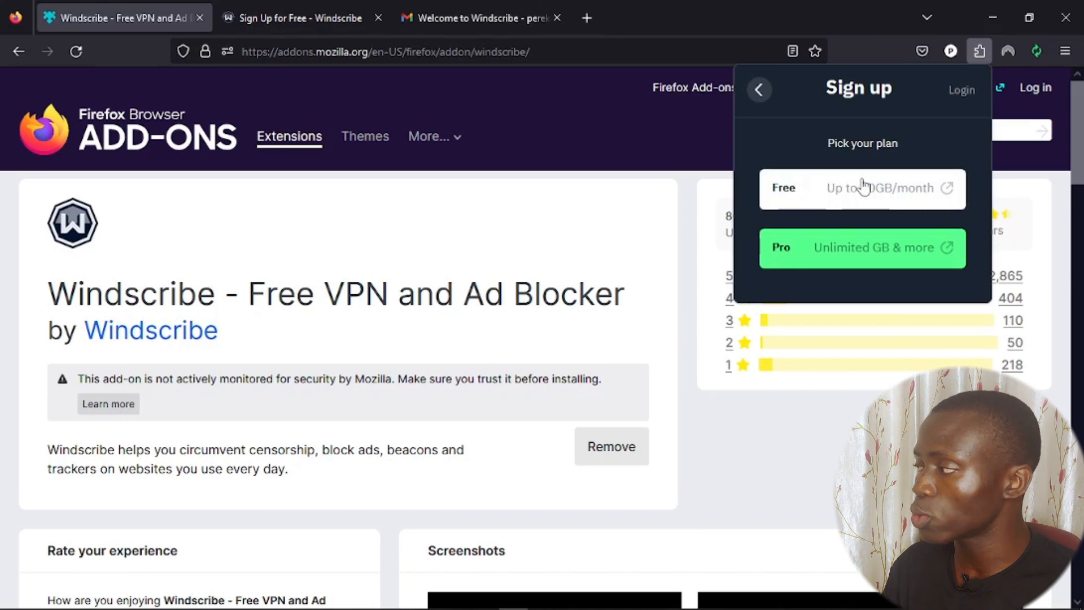
pyautogui.moveTo(950, 106)
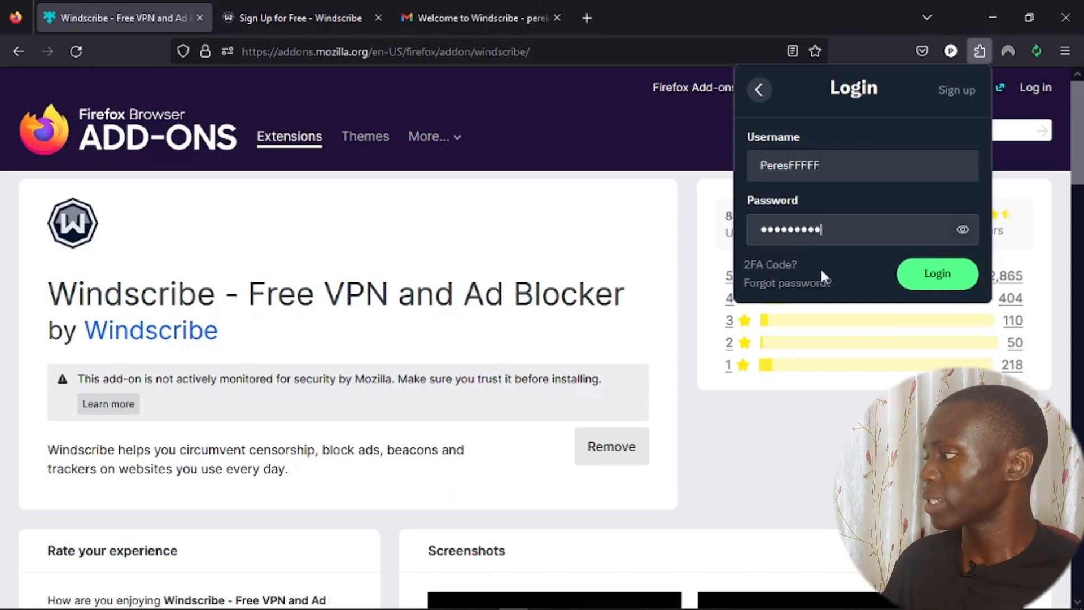
pyautogui.click(937, 273)
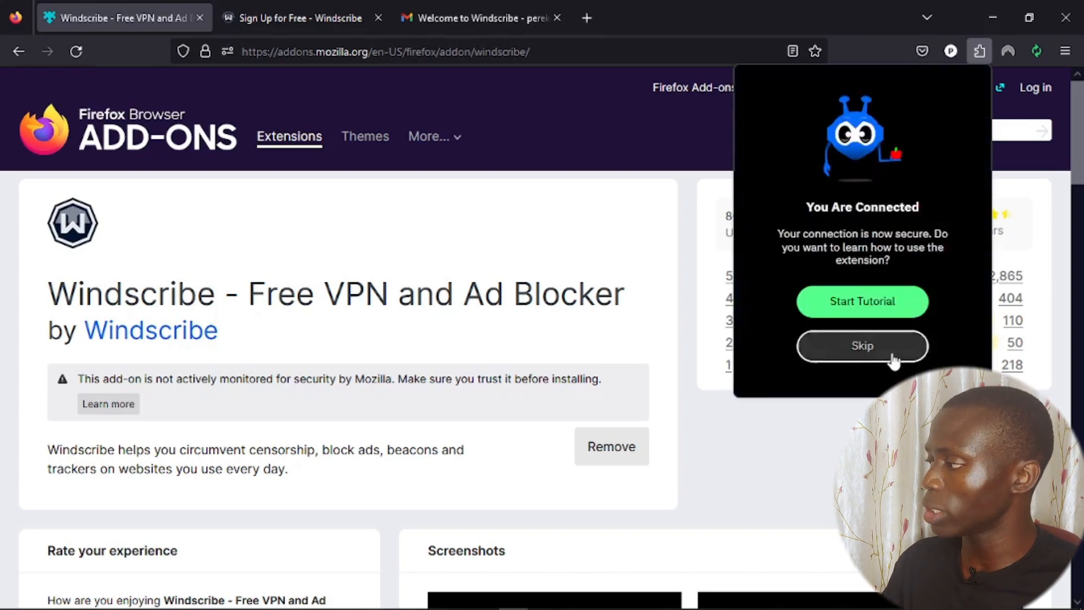
# - Skip the Windscribe tutorial and toggle the VPN off and back on for a new IP
pyautogui.click(861, 344)
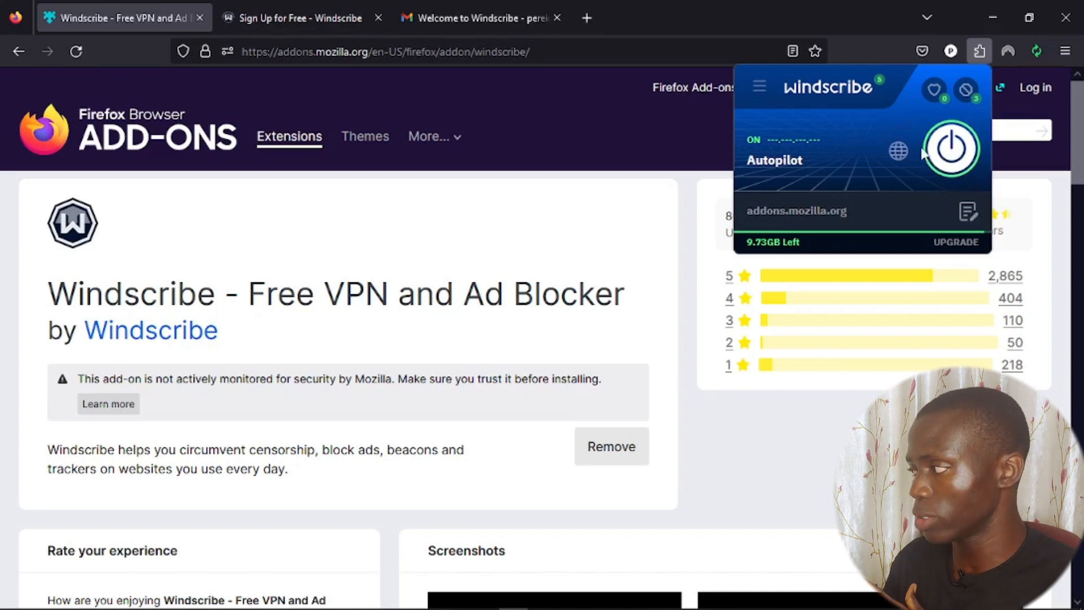
pyautogui.click(951, 148)
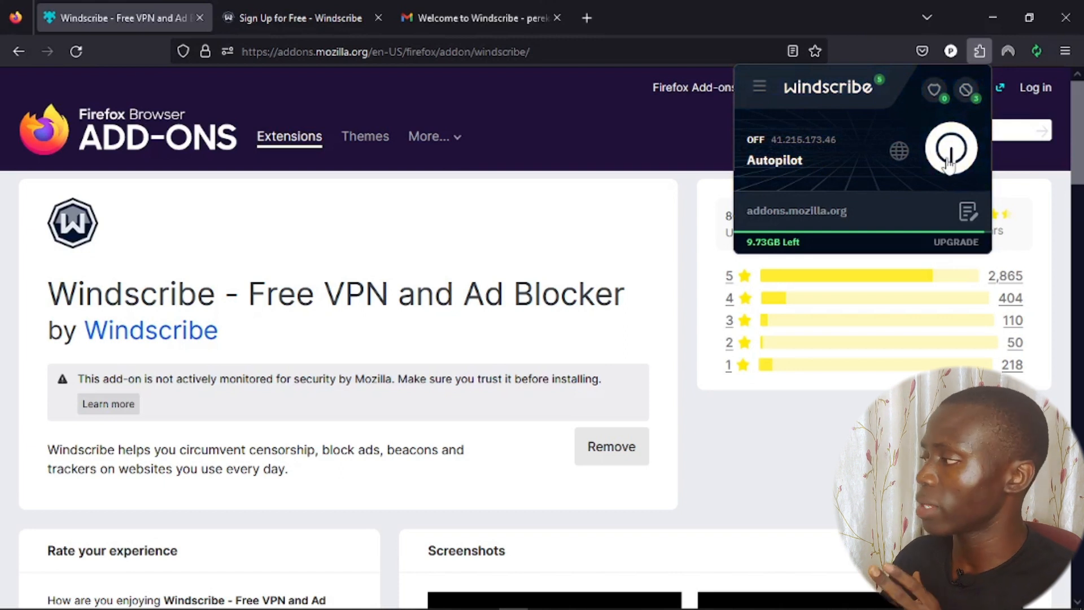
pyautogui.click(951, 148)
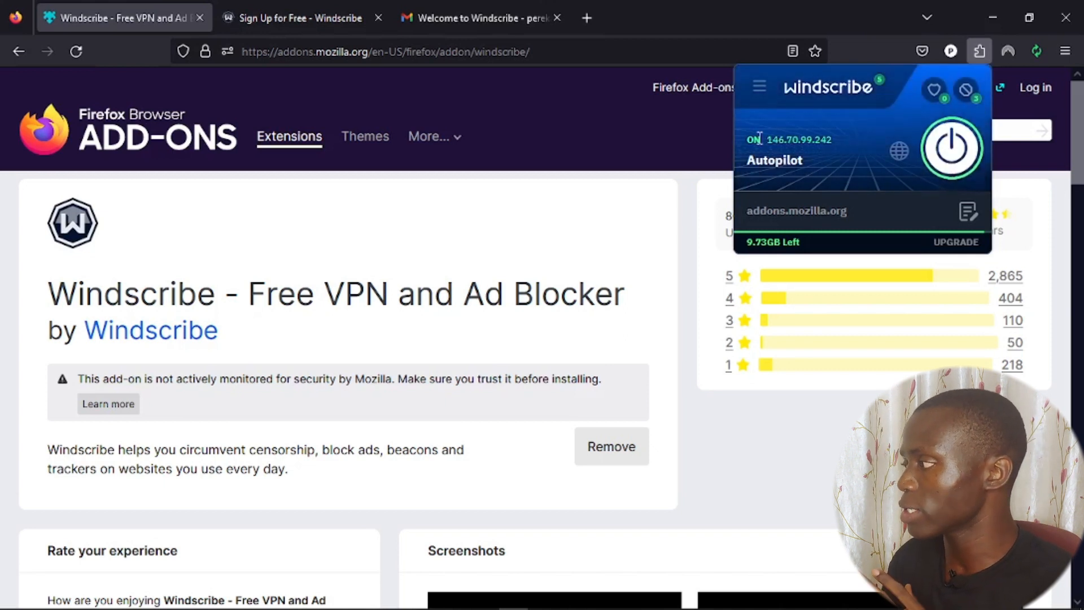
pyautogui.moveTo(790, 164)
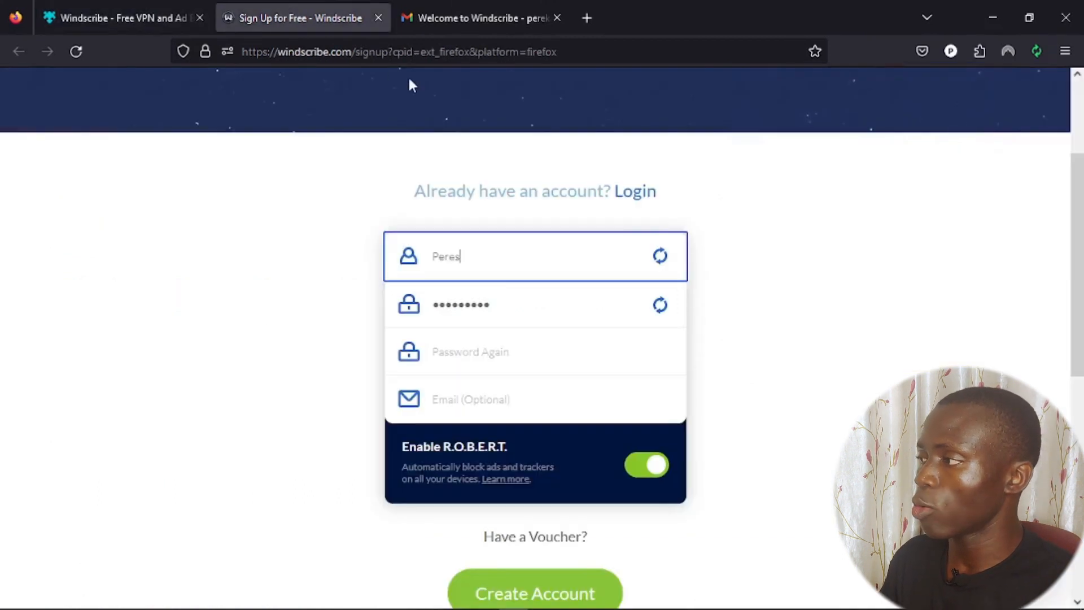
# - Enter a new address (futballcentral.com/) in the sign-up tab to load Facebook instead
pyautogui.write('futballcentral.com/')
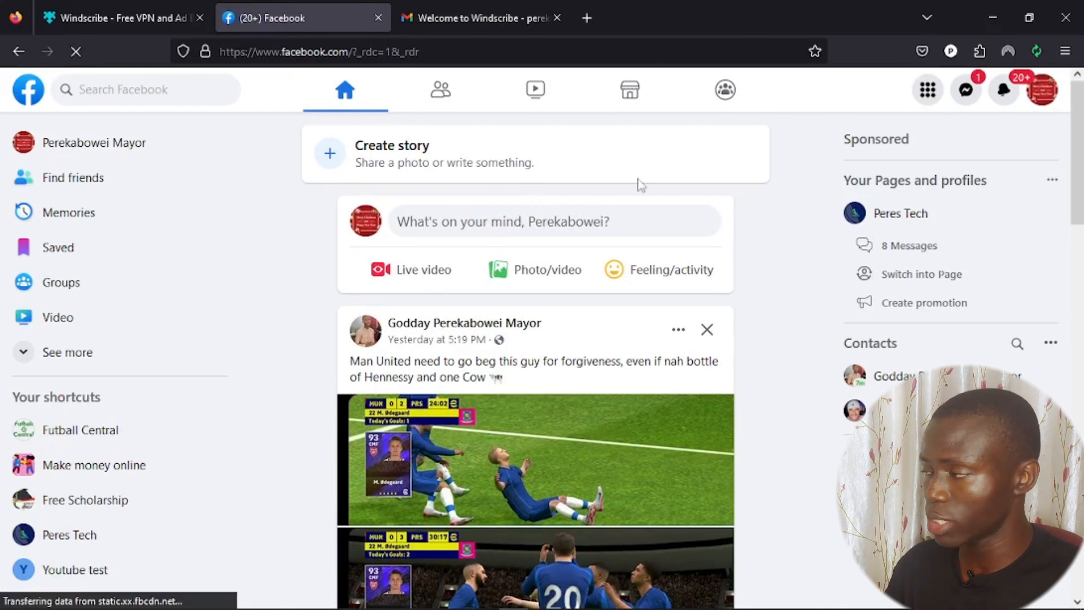
# - Open and close the account dropdown, then open Facebook's full Menu listing Events, Groups and Pages
pyautogui.click(1043, 90)
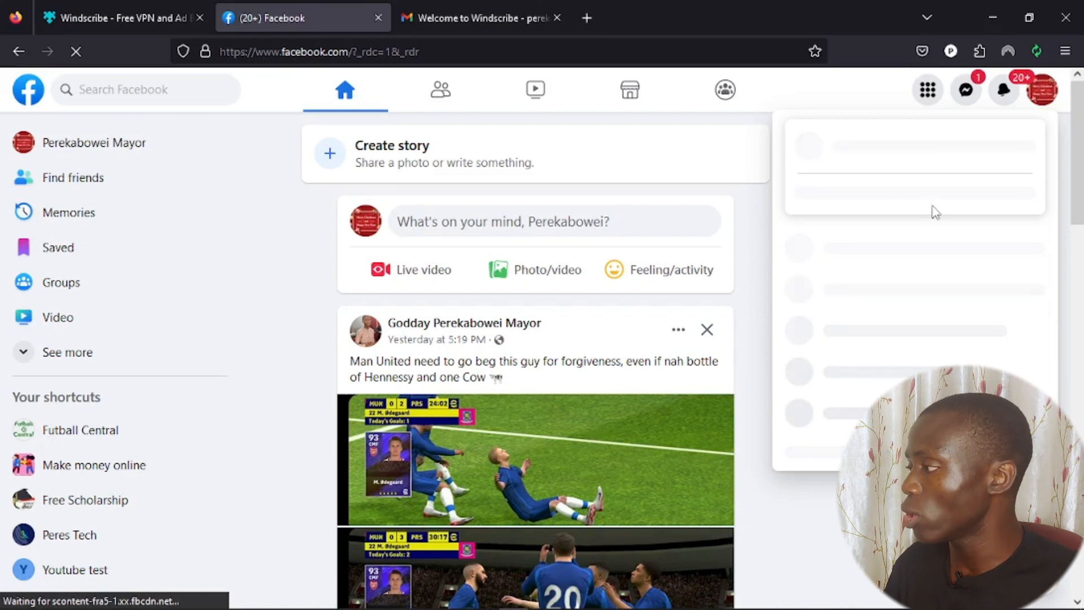
pyautogui.click(1043, 89)
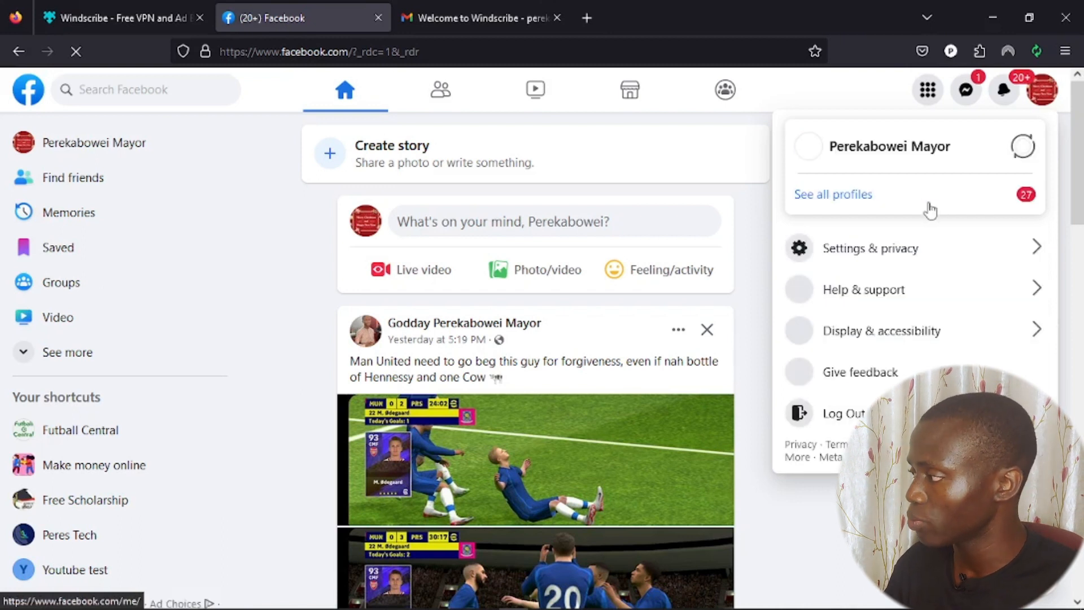
pyautogui.click(832, 194)
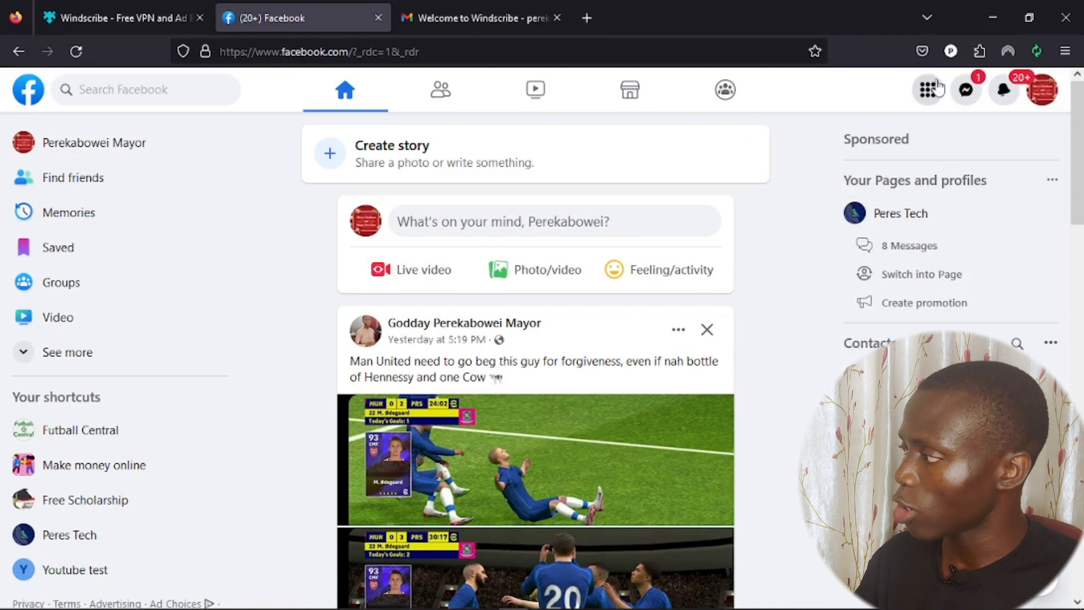
pyautogui.click(928, 89)
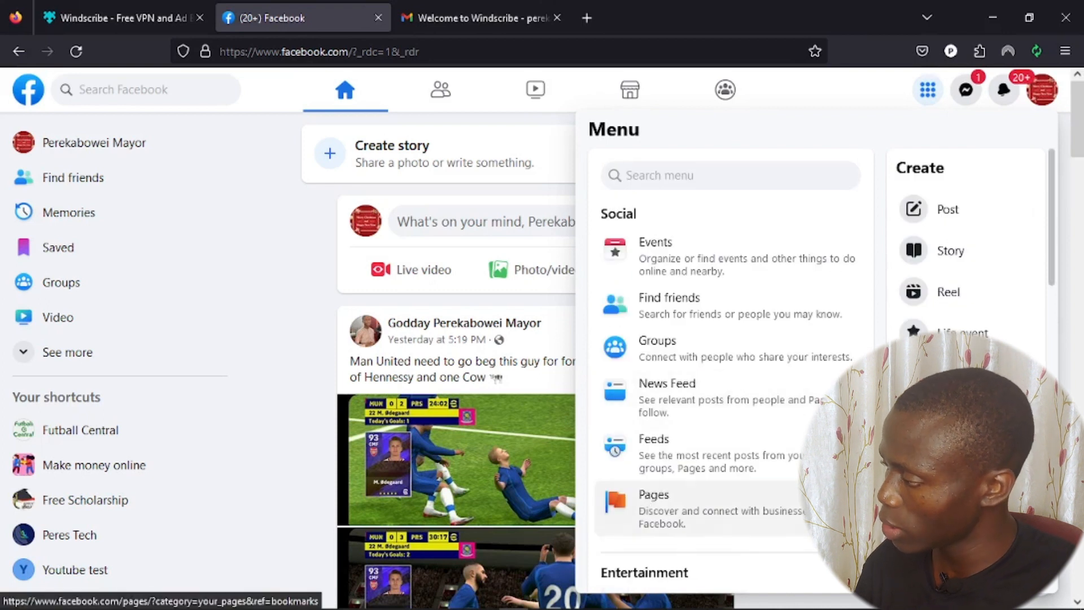
# - Go to Pages in the Facebook Menu and start creating a new Page
pyautogui.click(927, 89)
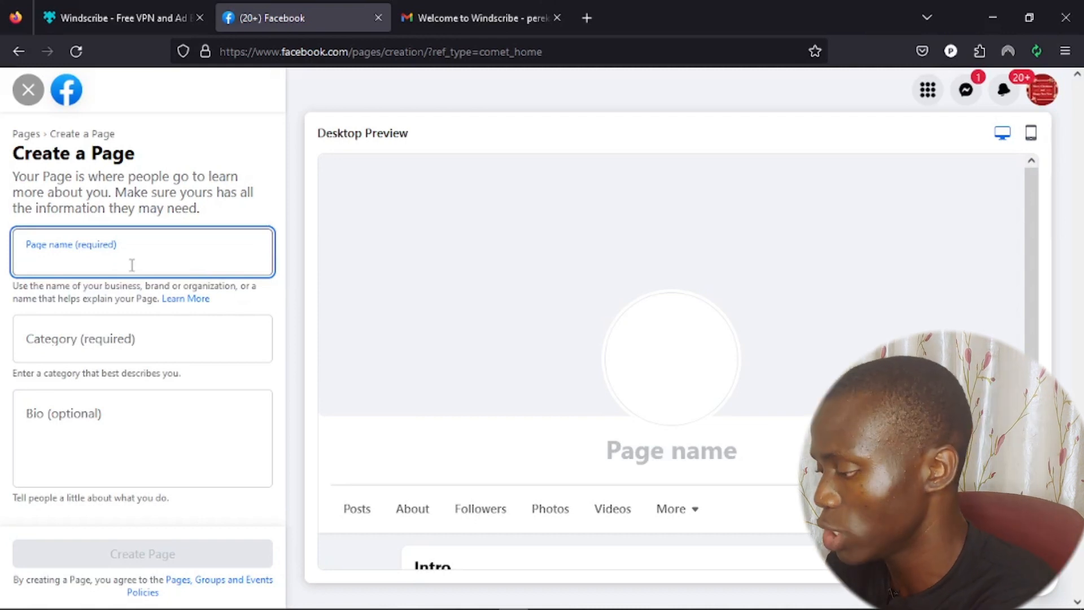
# - Type the Page name, fixing rejected versions until 'Facebok Problem' is accepted
pyautogui.write('P')
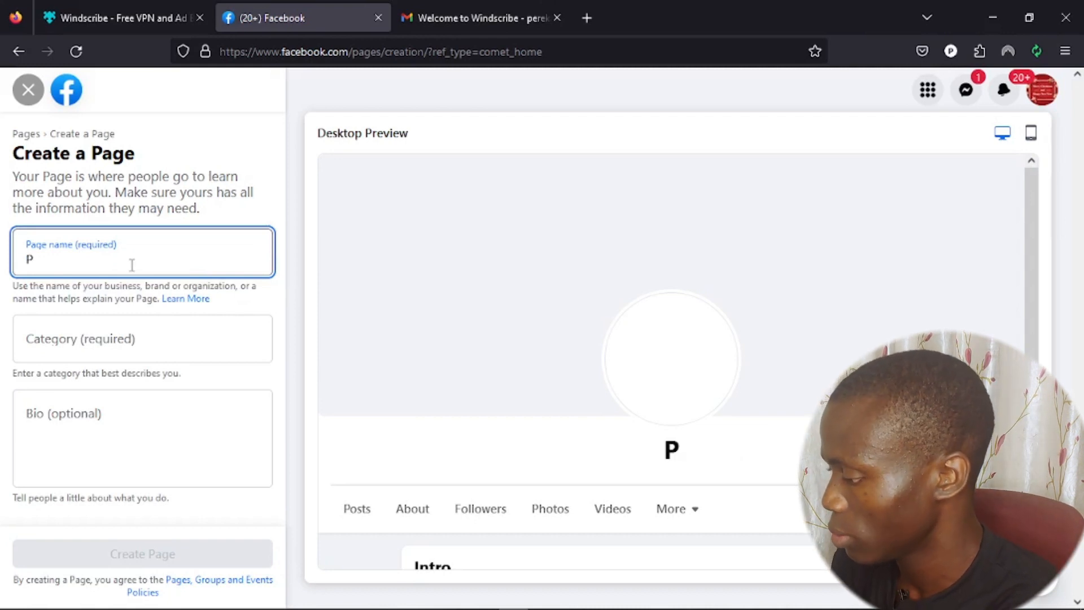
pyautogui.write('acebook Pro')
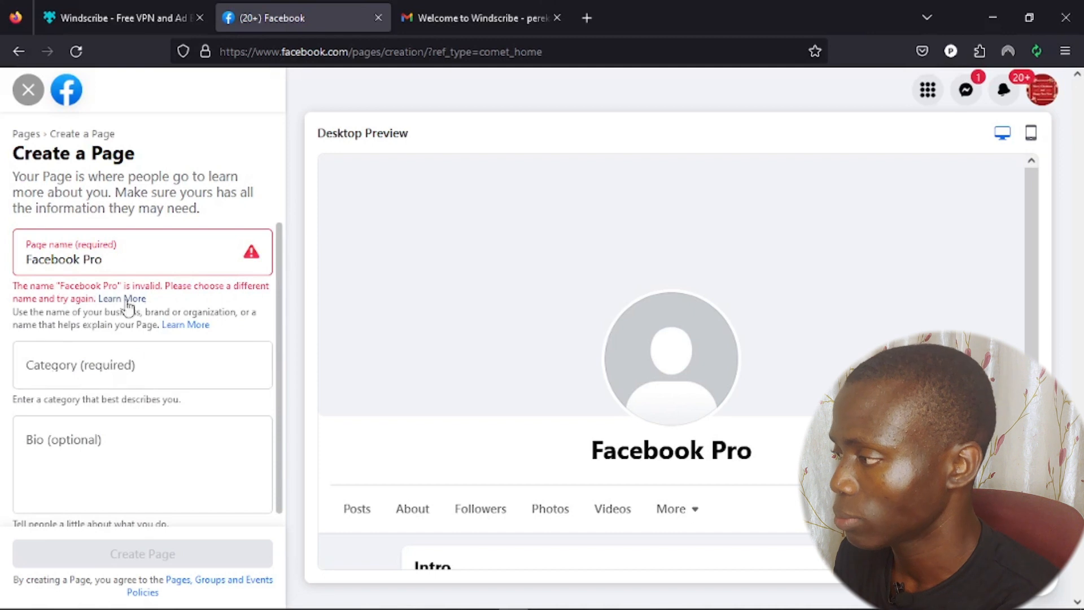
pyautogui.click(96, 259)
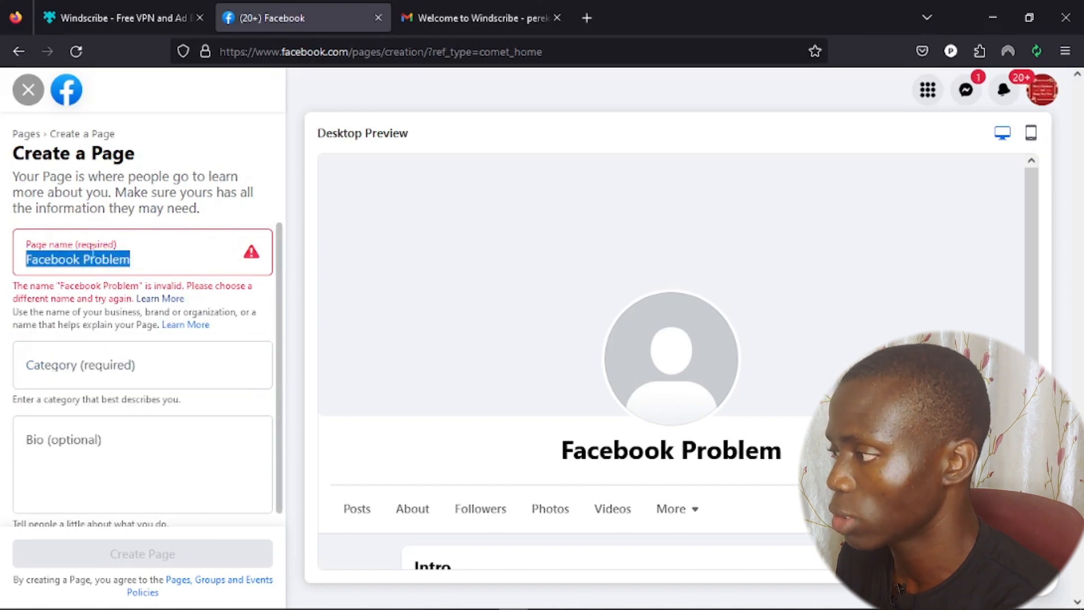
pyautogui.click(73, 259)
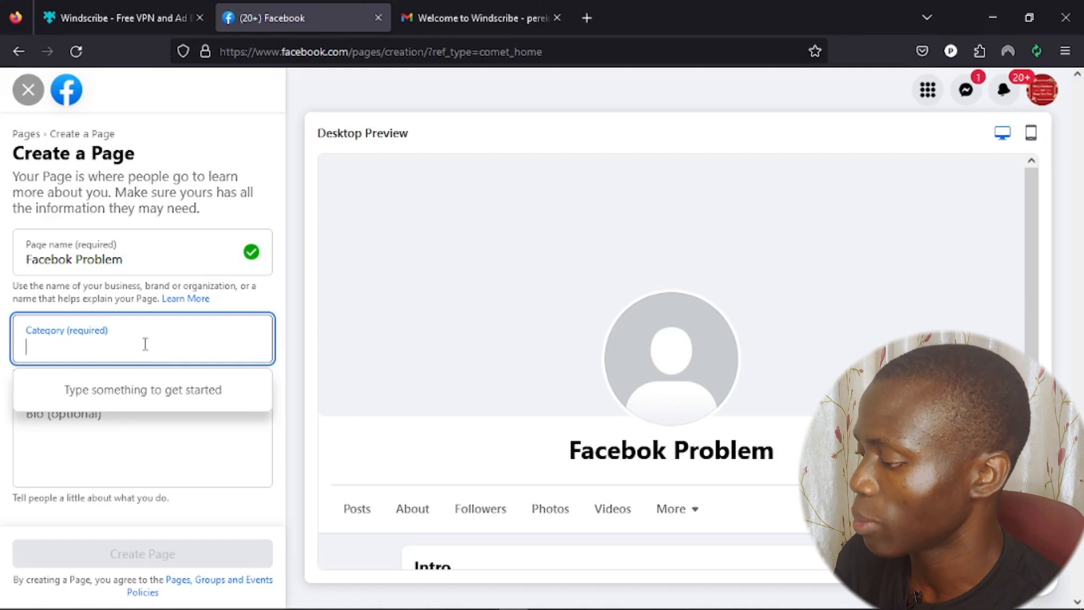
# - Set the category to Newspaper, enter the bio 'Hhddgs', and create the Page
pyautogui.write('new')
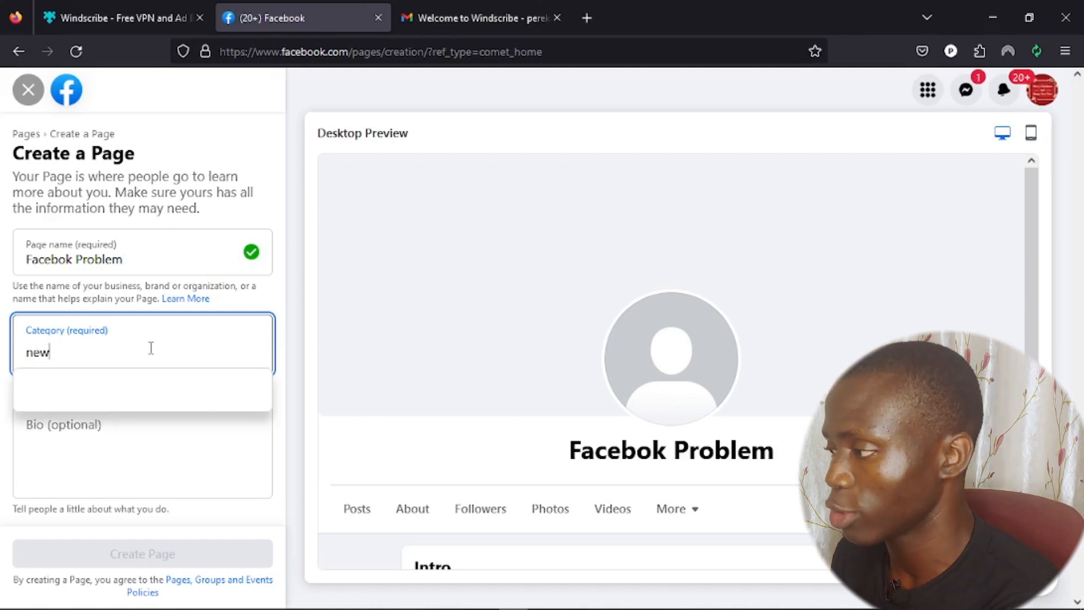
pyautogui.write('spaper')
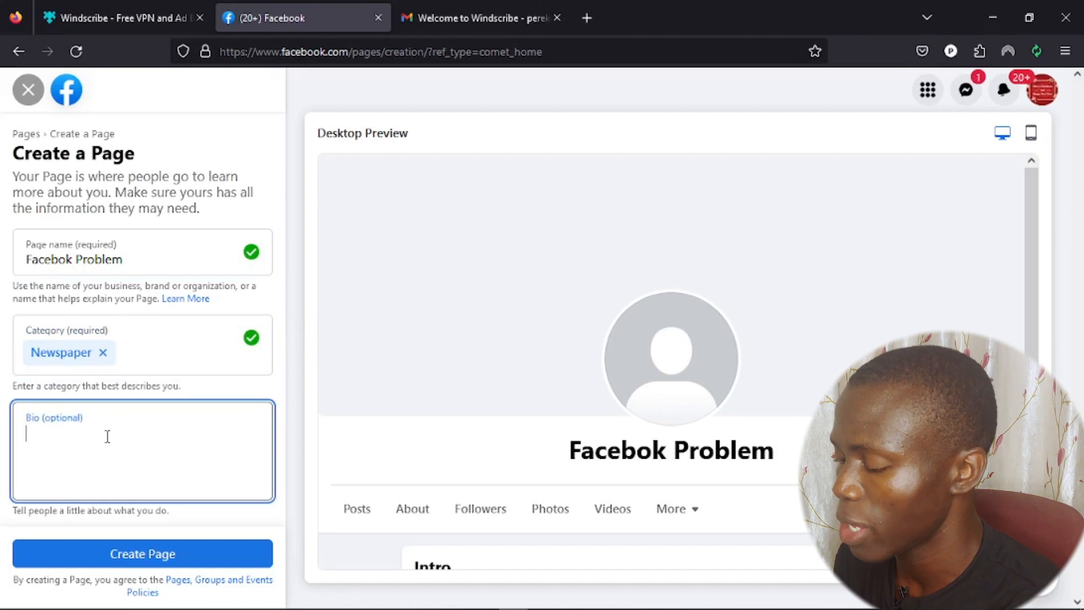
pyautogui.write('Hhddgs')
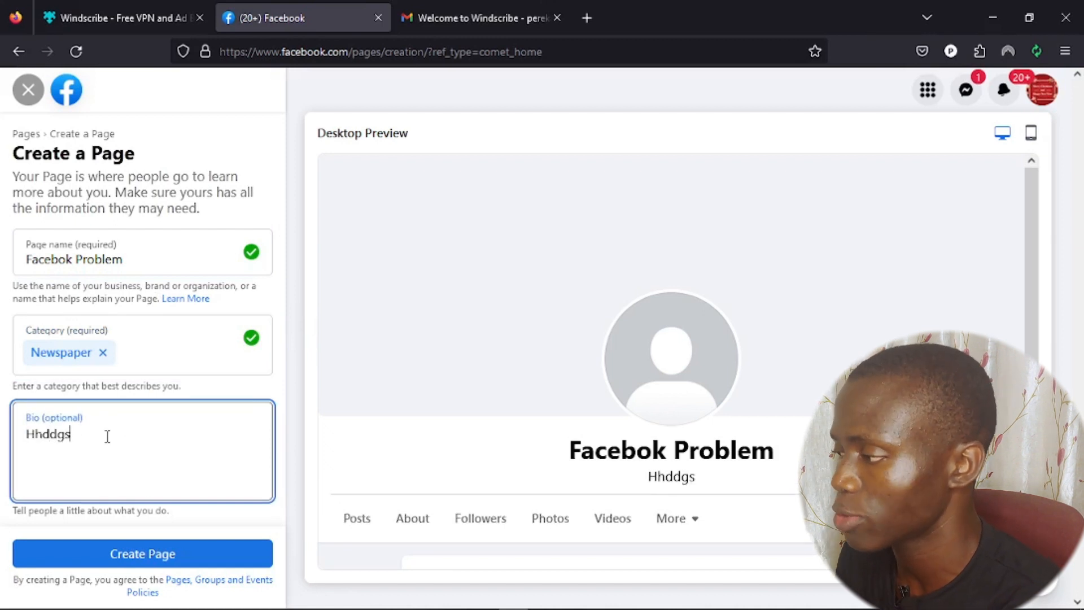
pyautogui.click(143, 553)
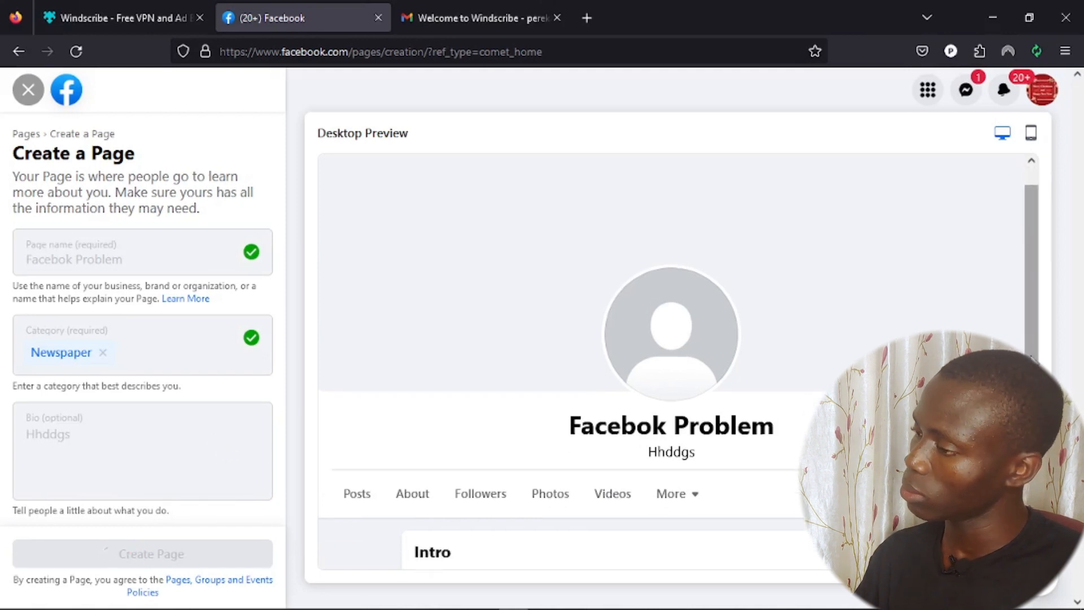
pyautogui.click(142, 553)
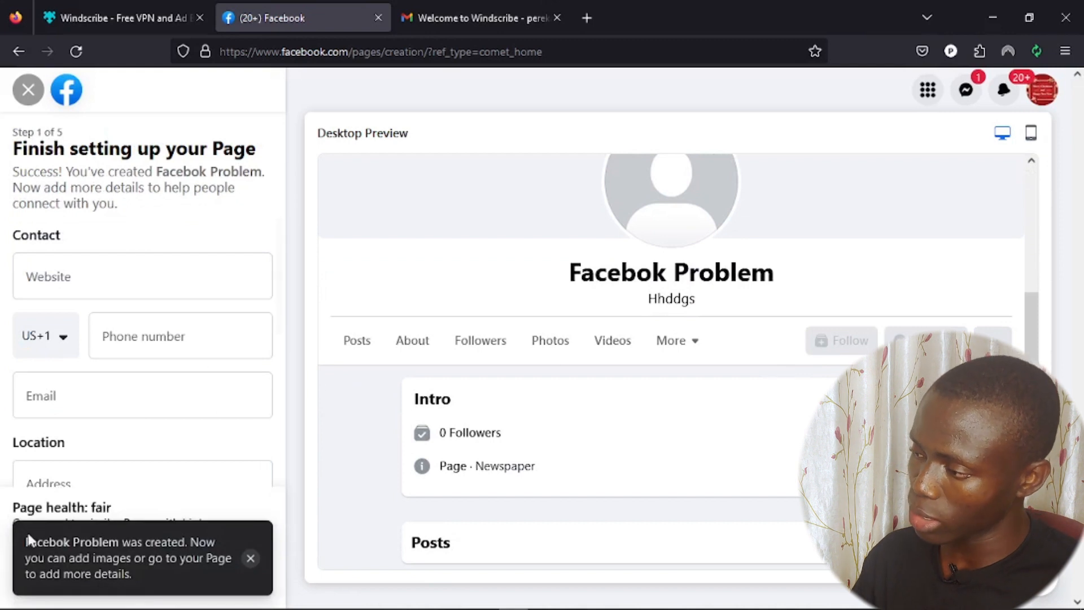